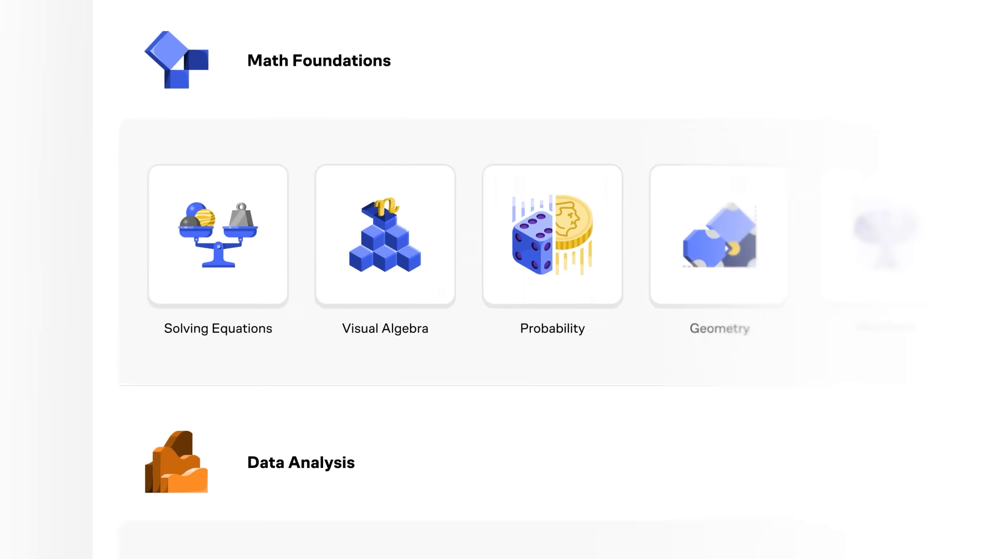
Scroll the Brilliant catalog past math, data analysis and programming courses to the sign-up QR page
scroll(down, 3)
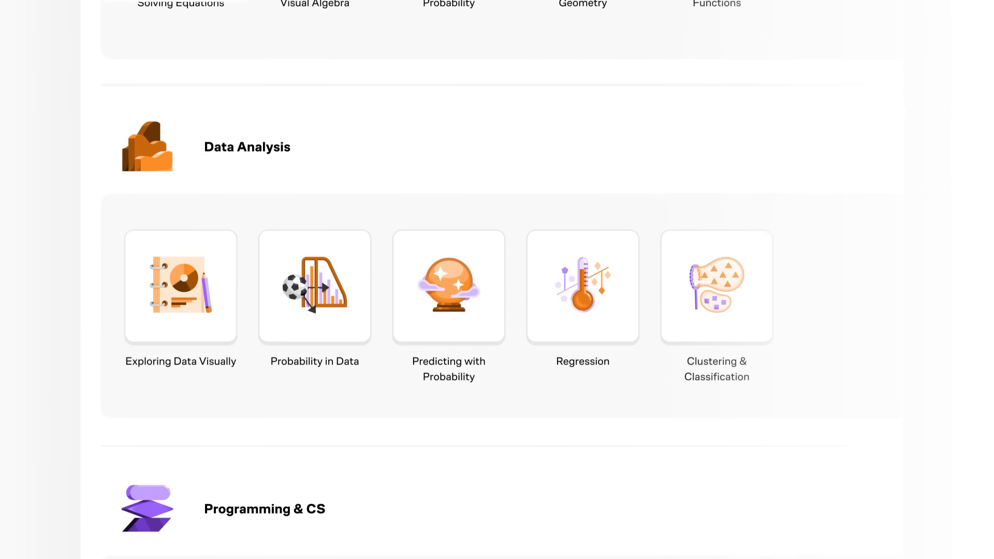
scroll(down, 3)
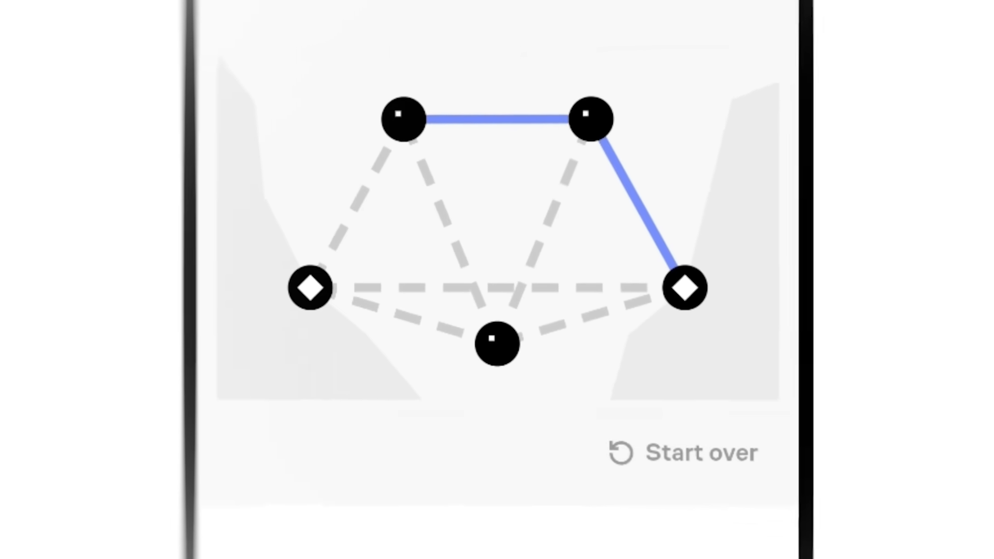
scroll(down, 3)
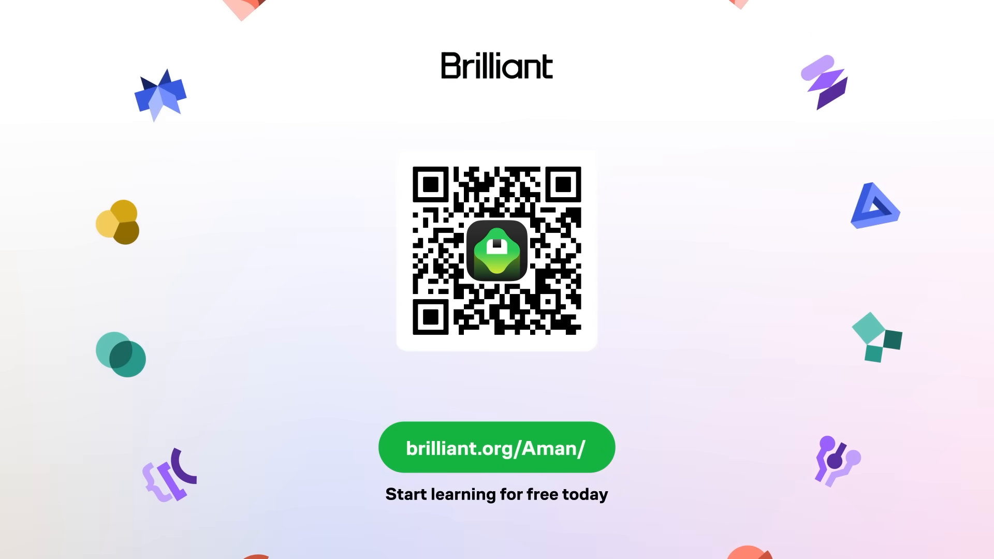
Bring up the desktop context menu and act on the Aman folder icon near the top
right_click(451, 234)
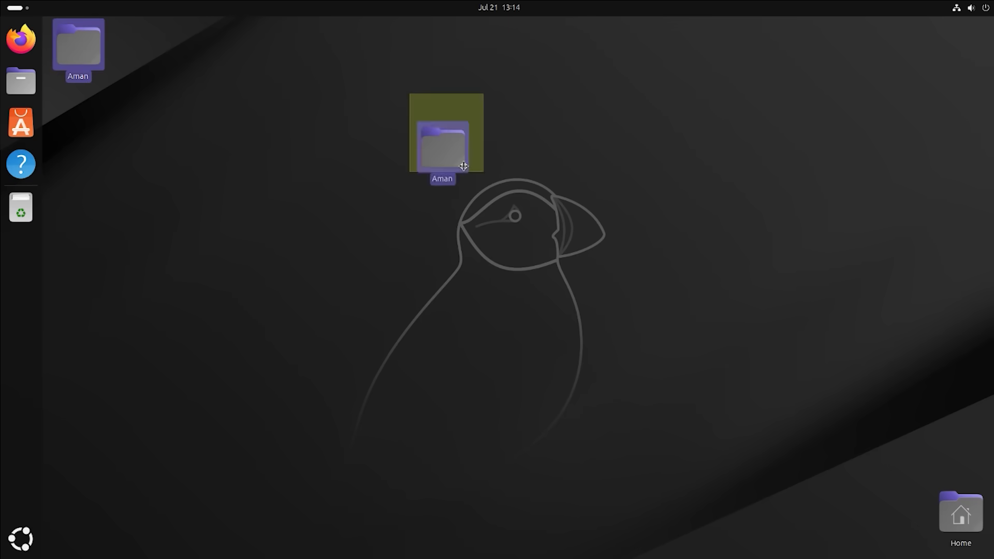
double_click(445, 133)
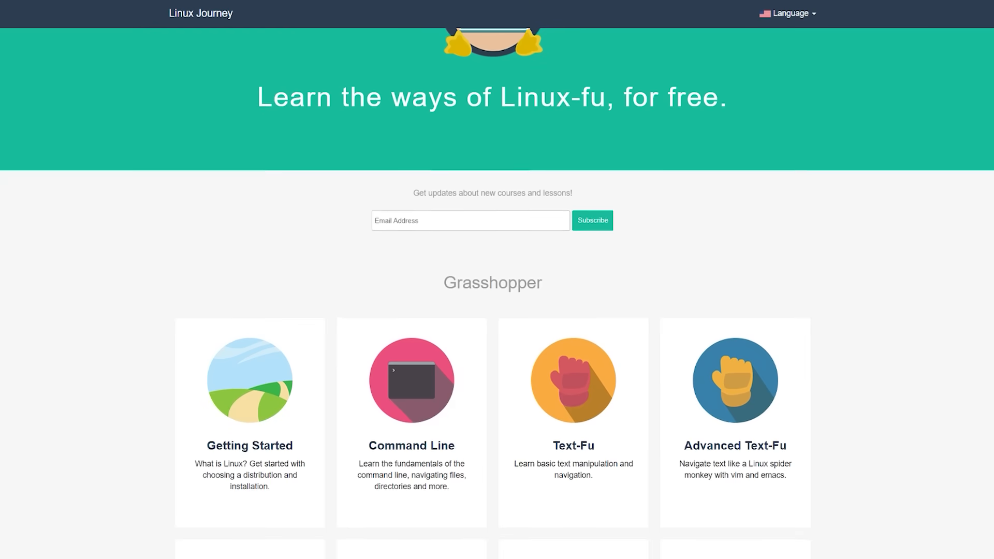
Scroll the Linux Journey home page down to the Grasshopper course cards
scroll(down, 3)
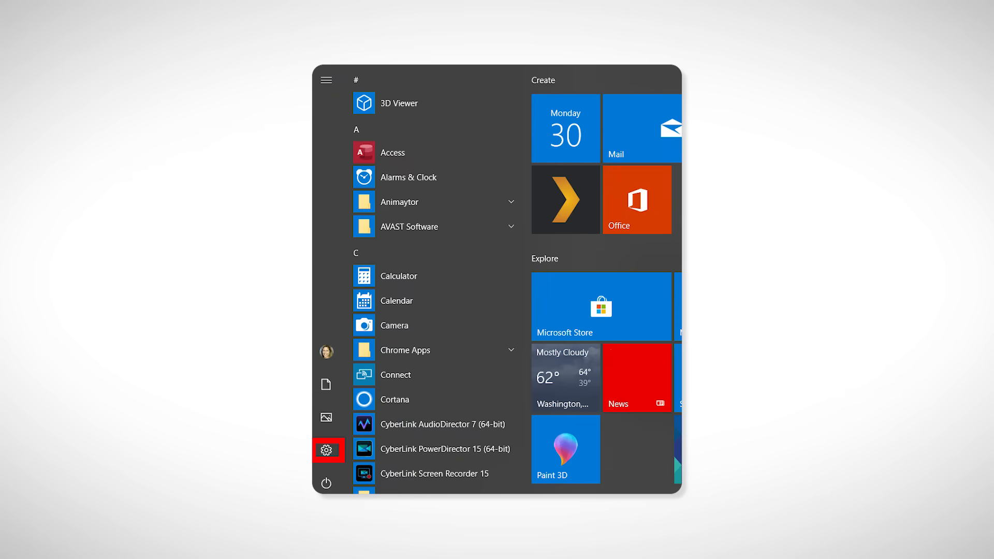
Launch Windows 10 Settings via the Start menu gear icon
click(328, 449)
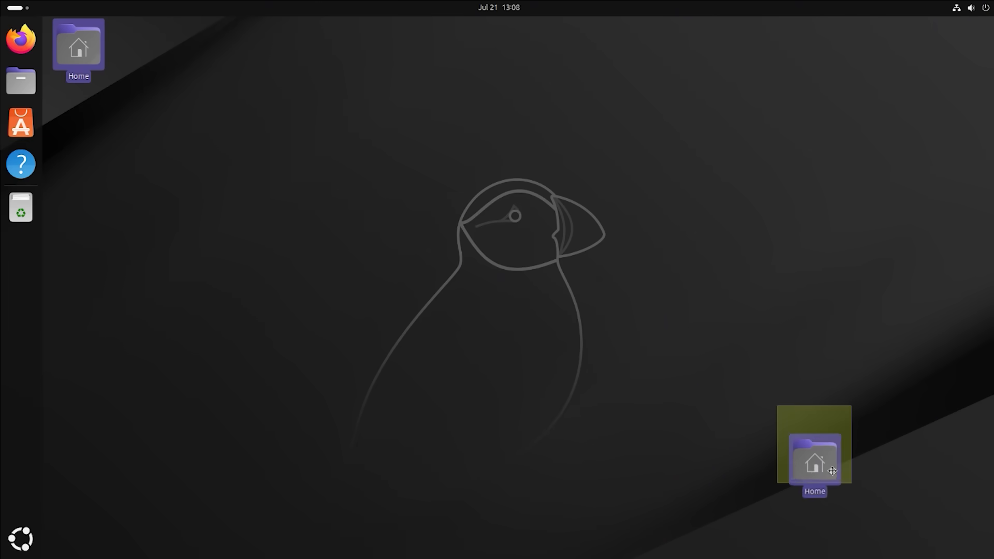
Relocate the Home folder icon from the top-left to the bottom-right desktop corner
drag(79, 47, 960, 513)
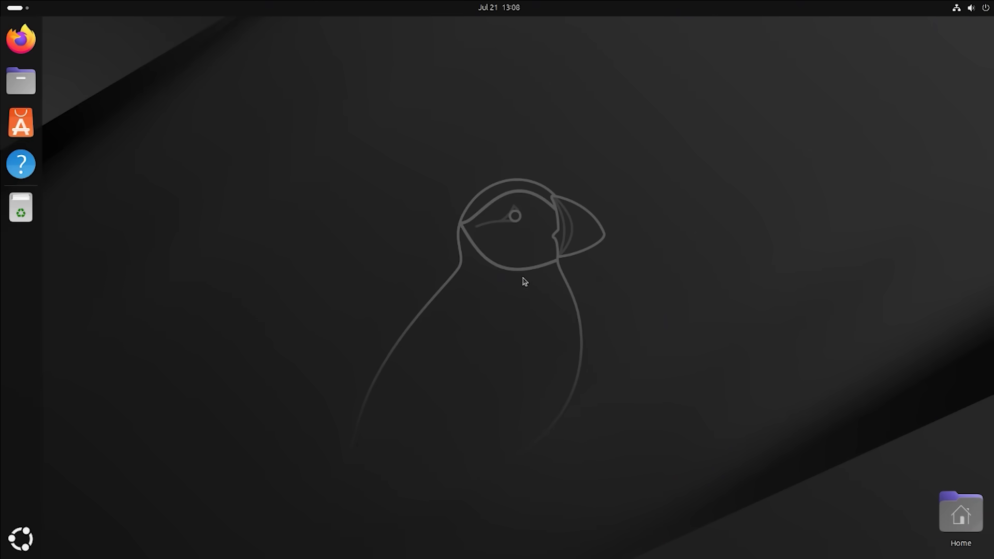
mouse_move(625, 297)
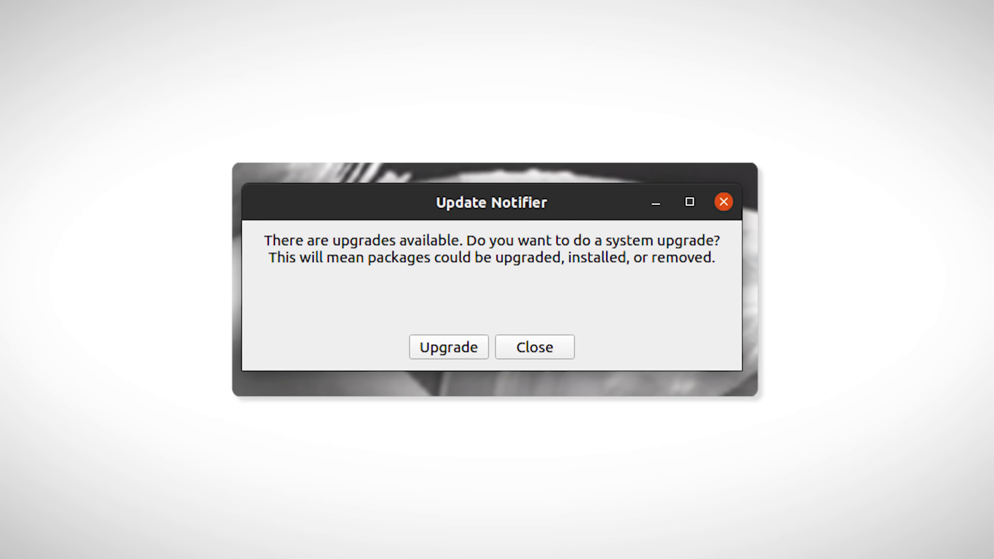
Choose a button in the Update Notifier package upgrade dialog
click(448, 347)
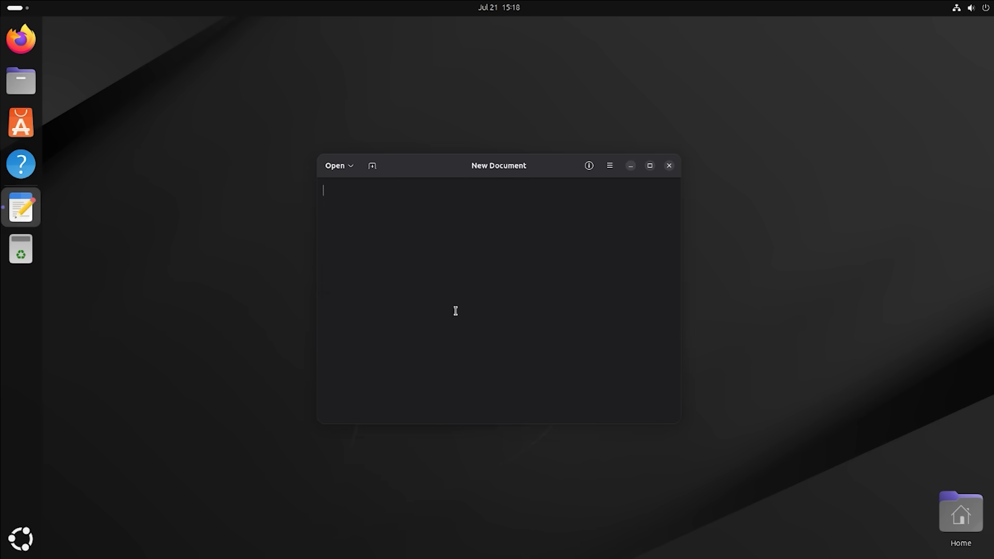
mouse_move(436, 298)
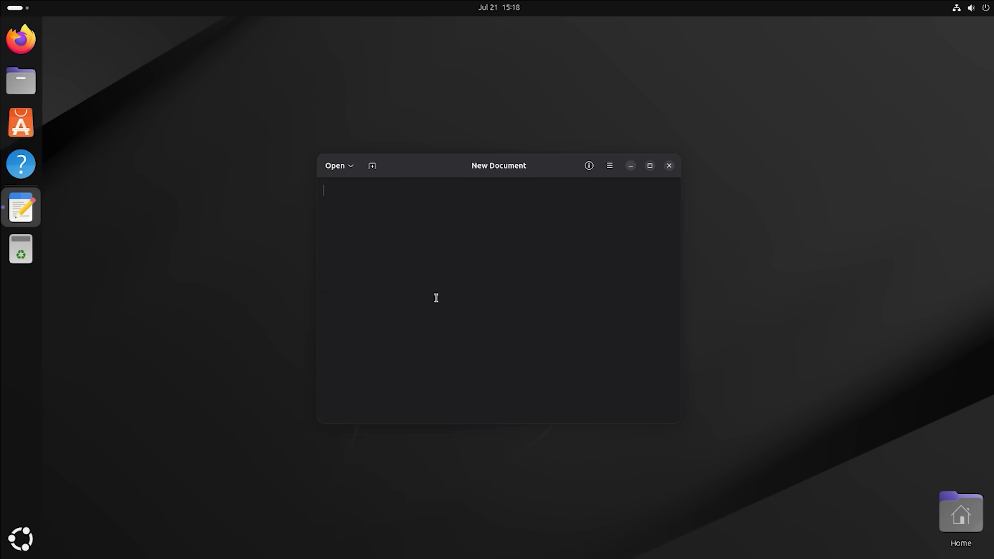
Add extra Text Editor tabs and view page 2 of the Keyboard Shortcuts list
click(373, 165)
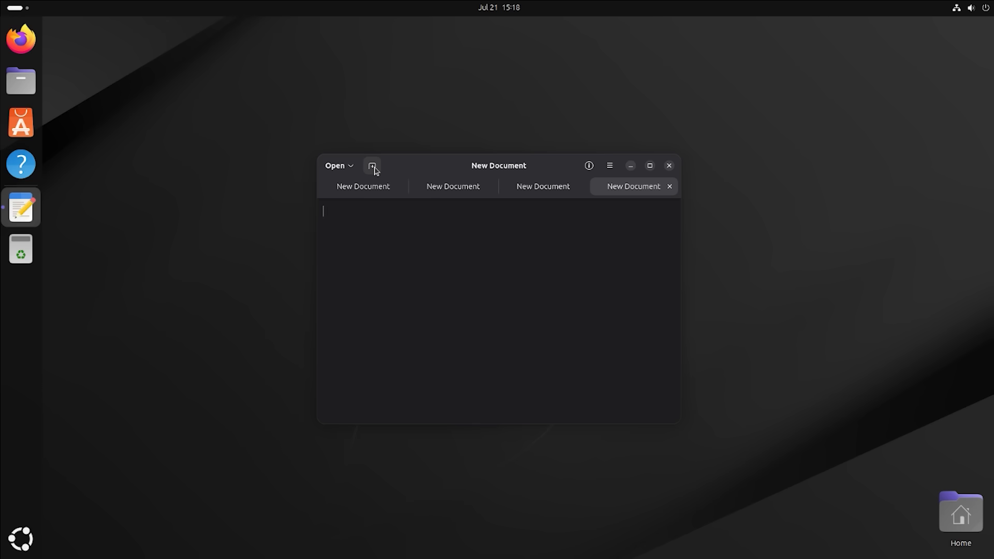
click(610, 166)
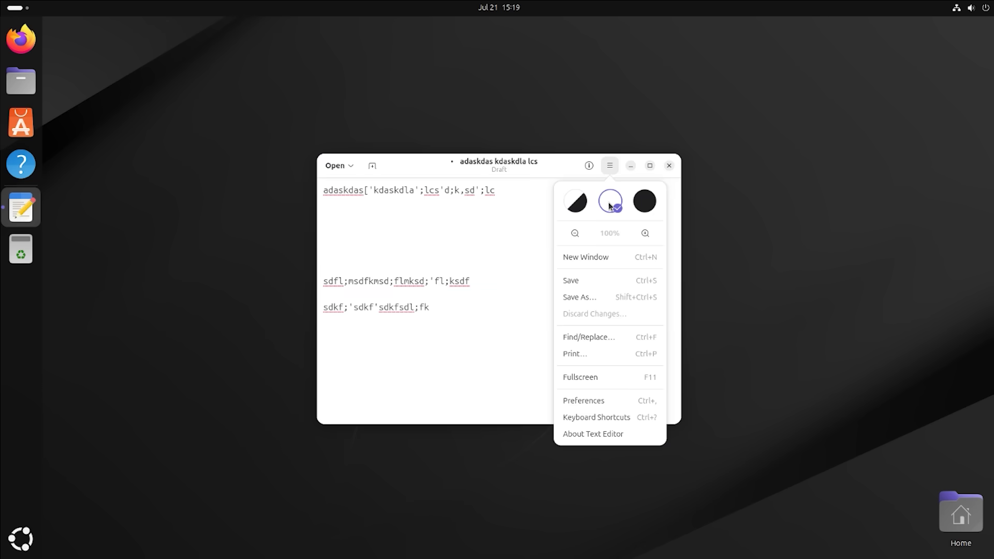
click(596, 416)
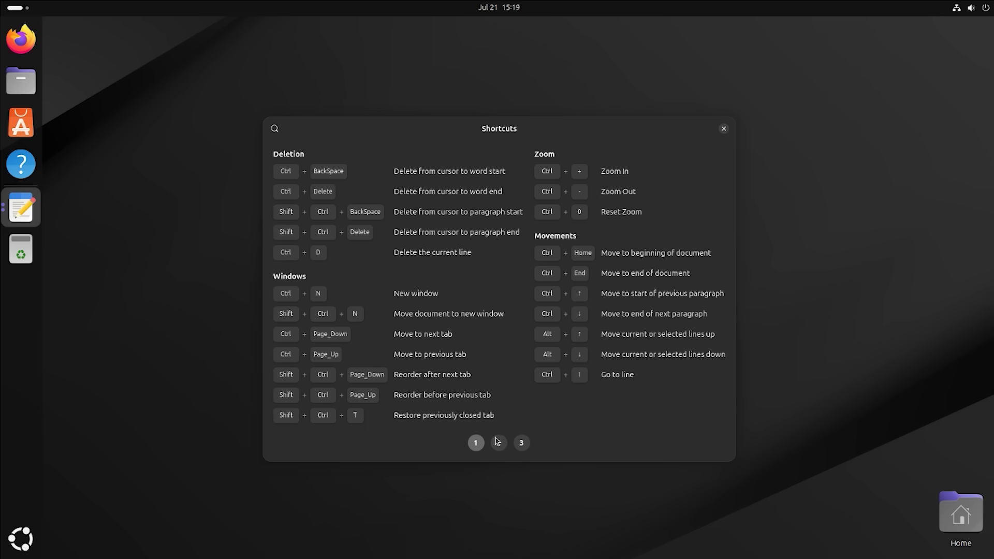
click(477, 442)
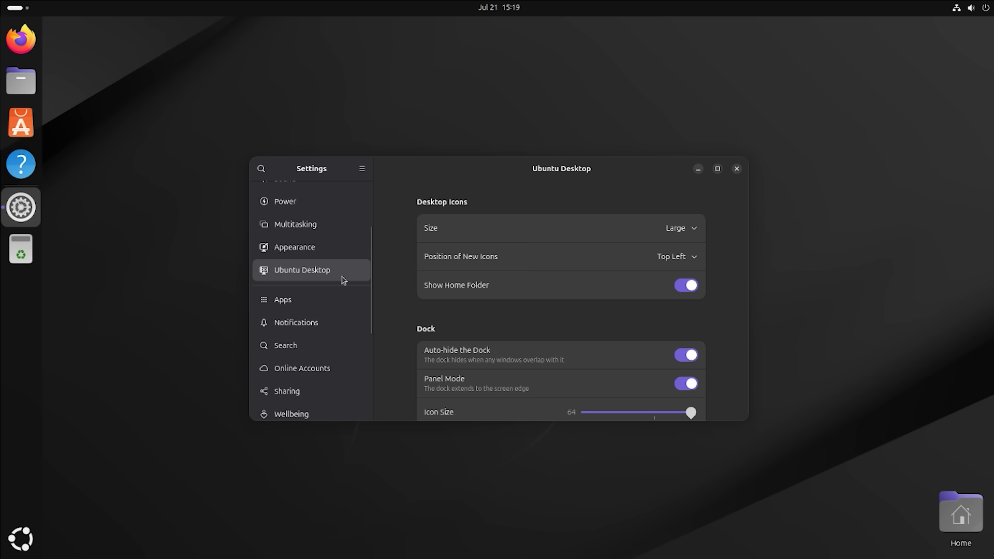
Browse the Online Accounts and Wellbeing settings panels, then return to the blank Text Editor document
scroll(down, 3)
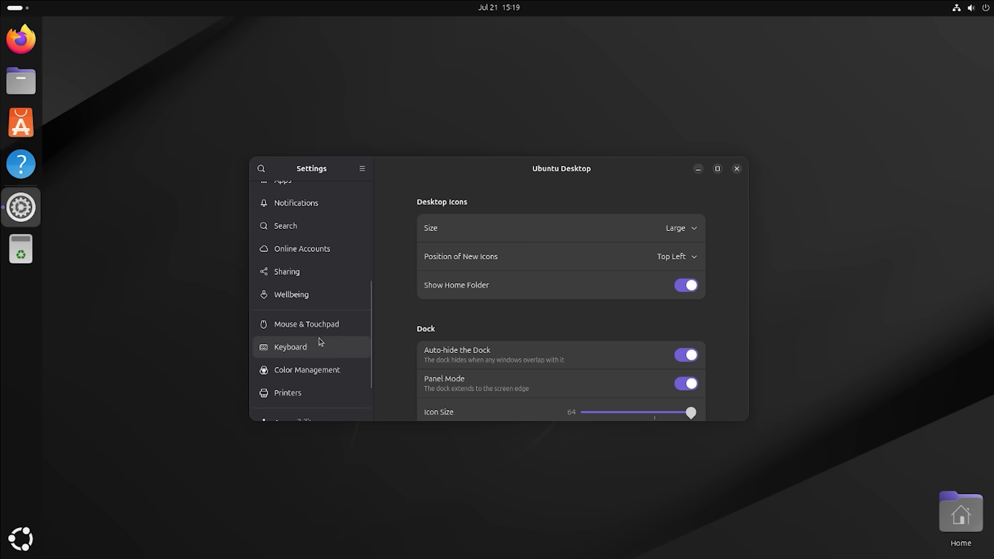
click(302, 218)
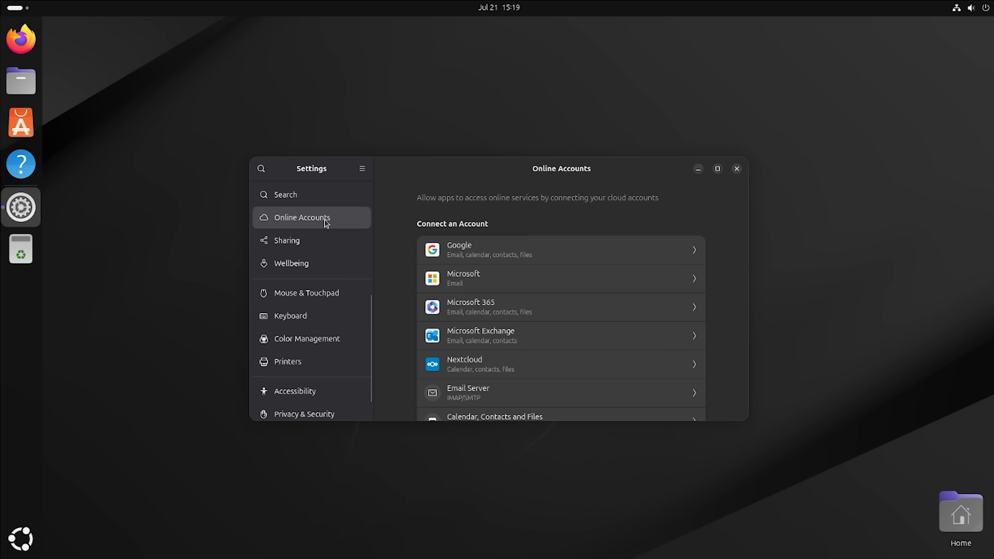
scroll(down, 3)
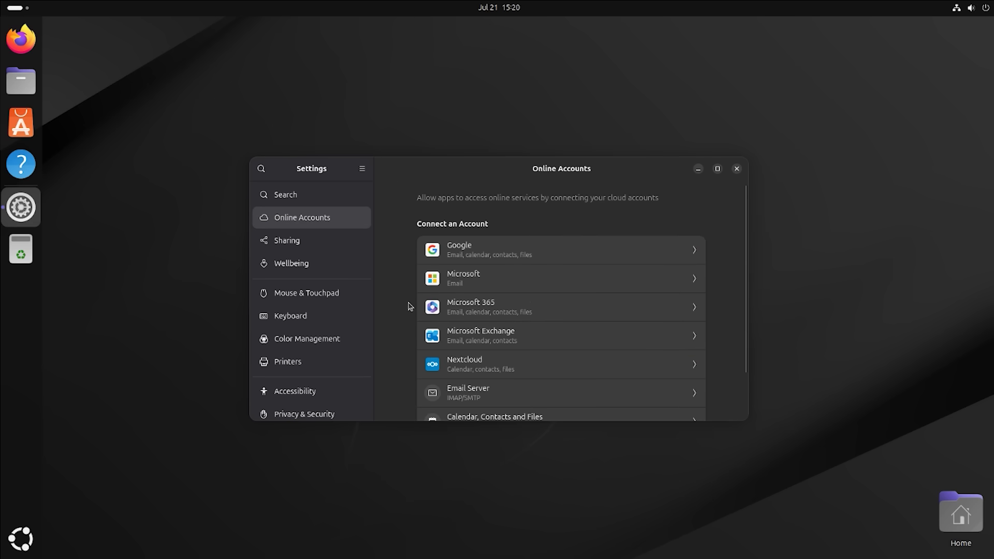
click(291, 263)
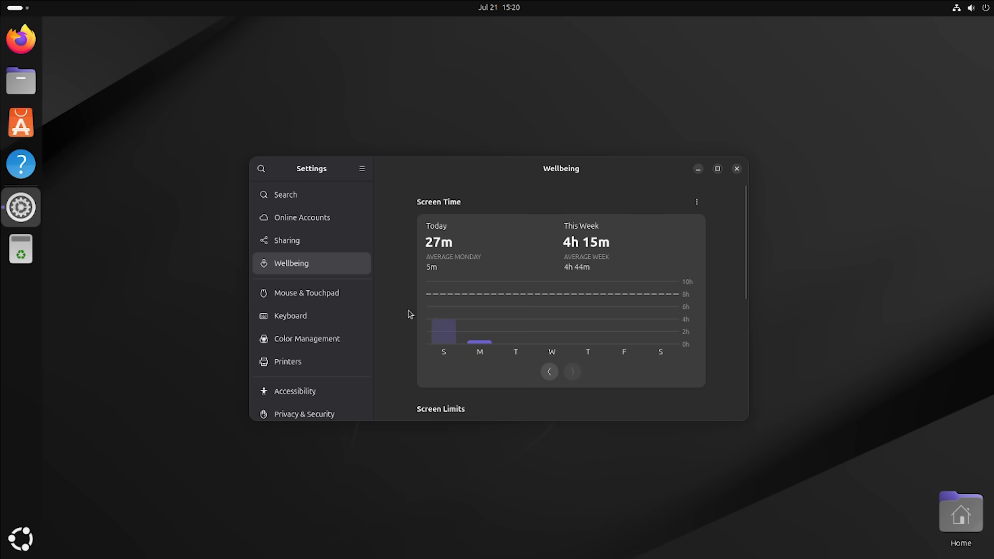
scroll(down, 3)
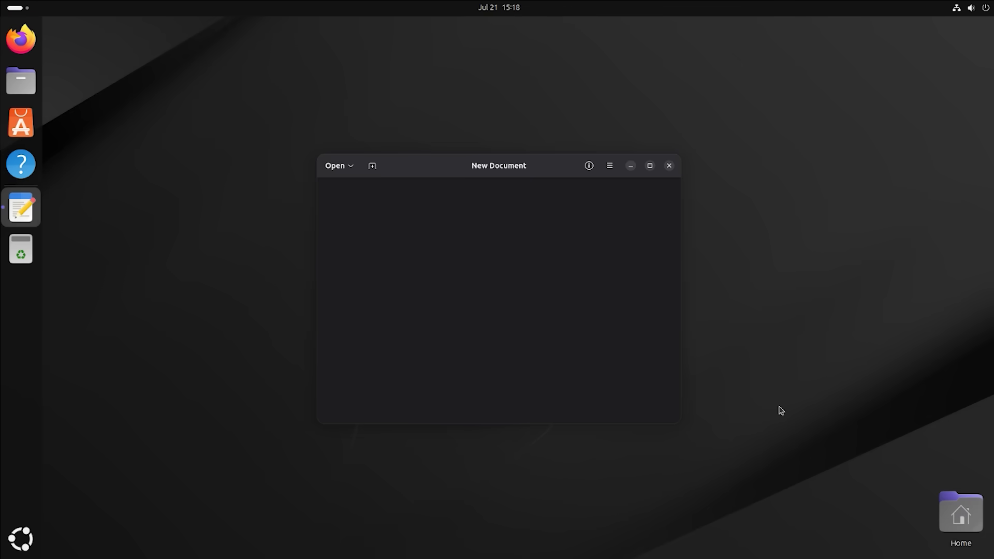
click(436, 298)
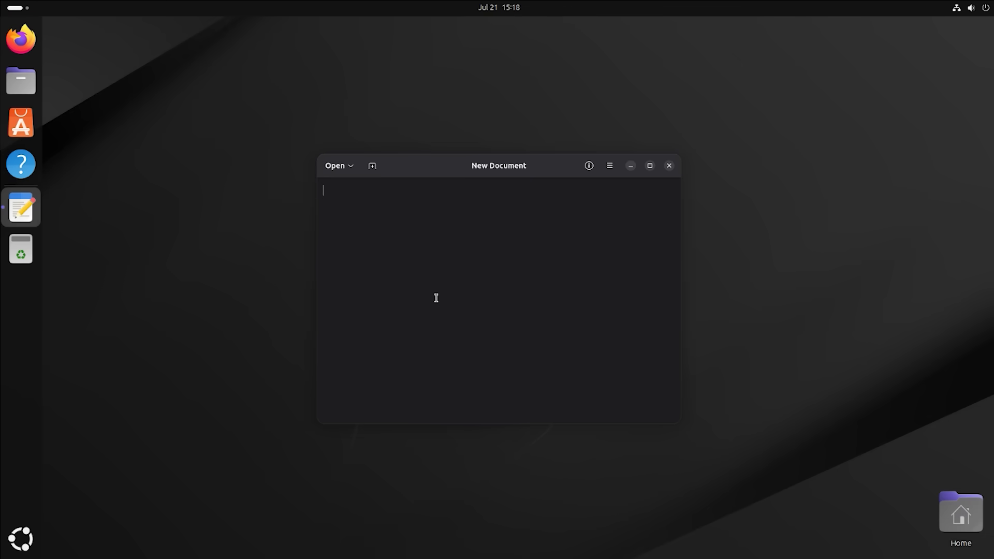